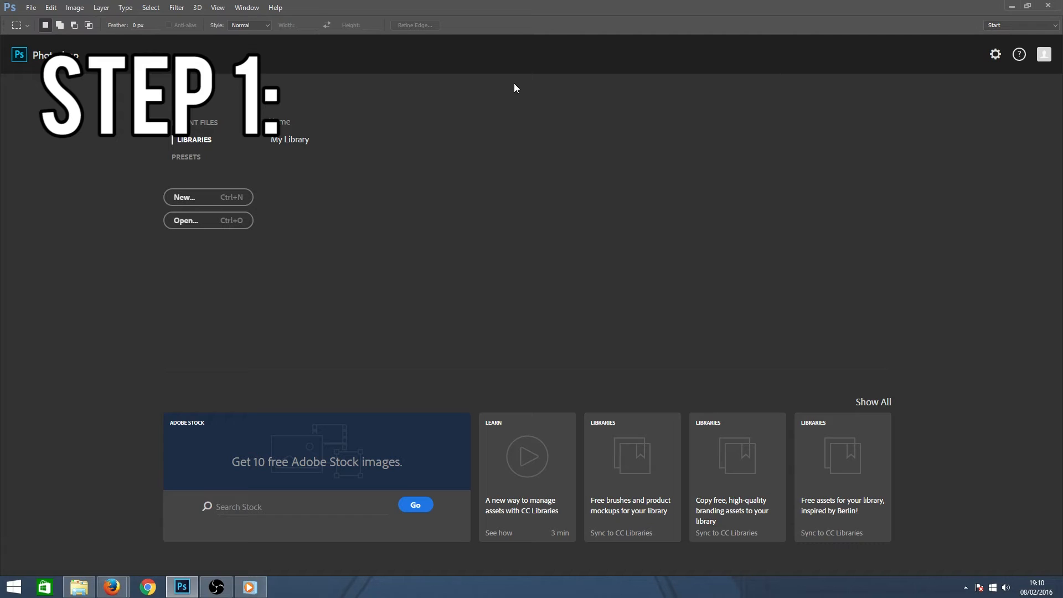
{"action": "mouse_move", "coordinate": [513, 92]}
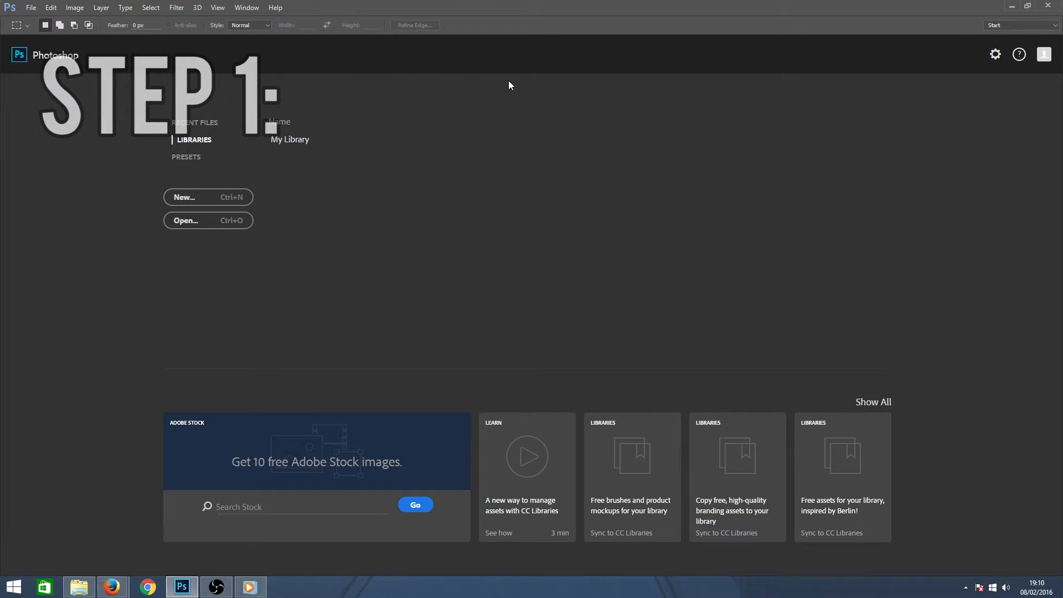
Open File Explorer to the Recources folder containing the Storm Trooper helmet picture
{"action": "left_click", "coordinate": [78, 586]}
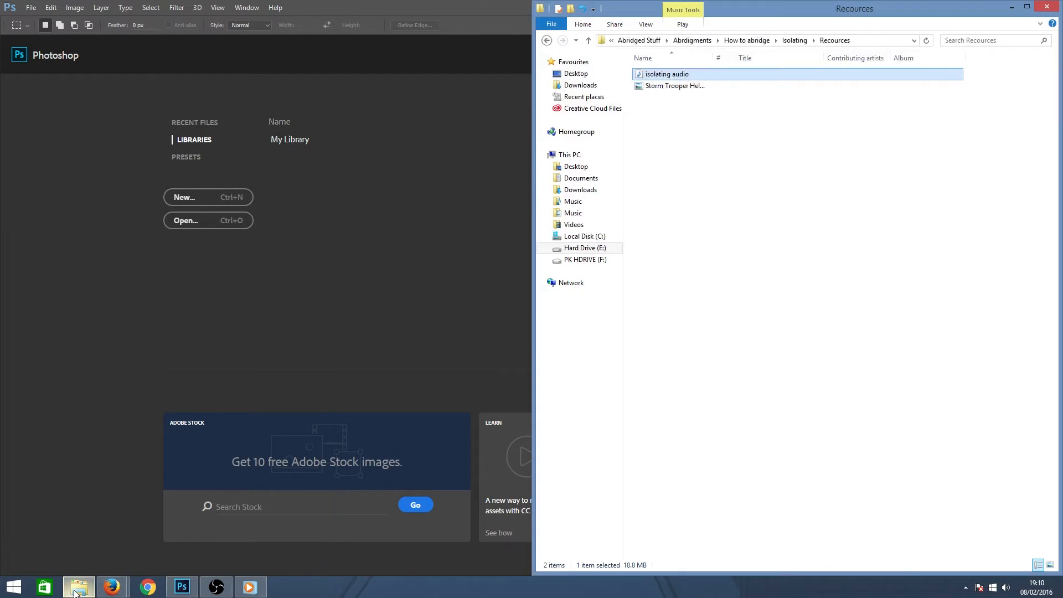
{"action": "left_click", "coordinate": [674, 86]}
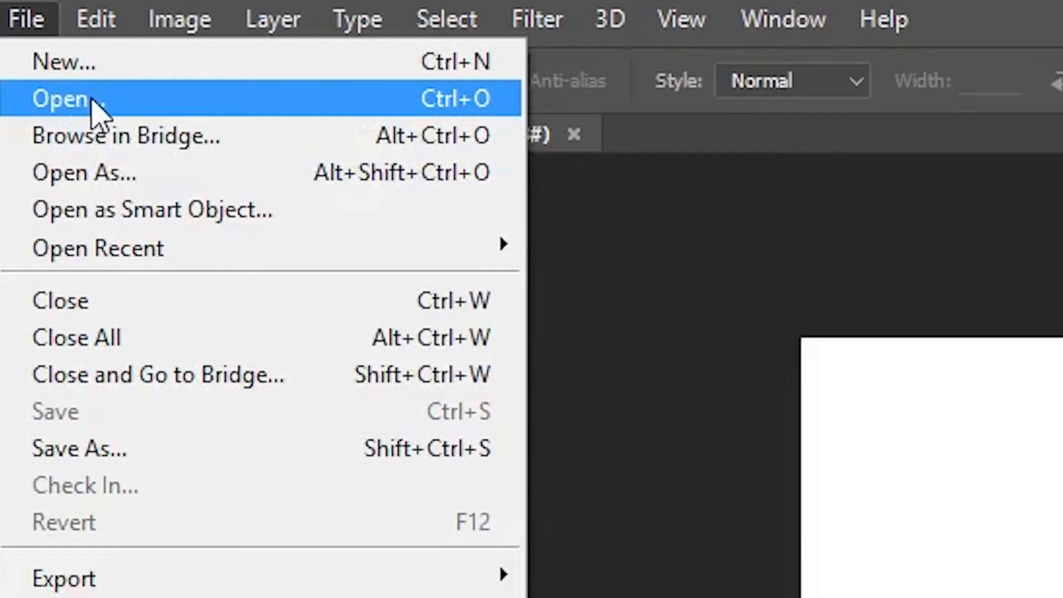
Bring up File > Open to load the Storm Trooper Helmet Unedited JPG
{"action": "left_click", "coordinate": [65, 100]}
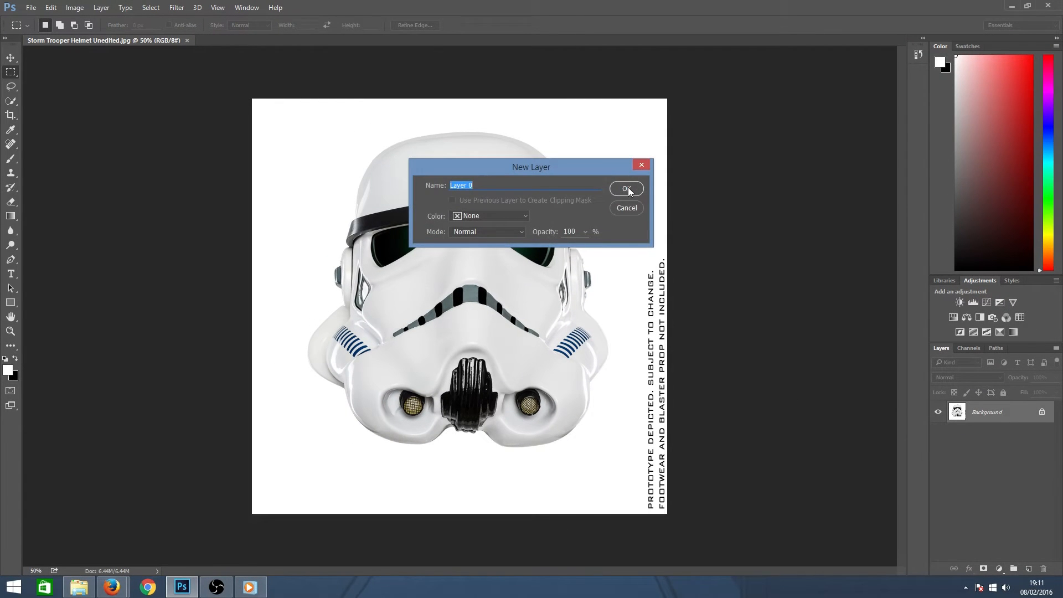
Confirm the New Layer dialog, converting the locked Background into Layer 0
{"action": "left_click", "coordinate": [625, 188]}
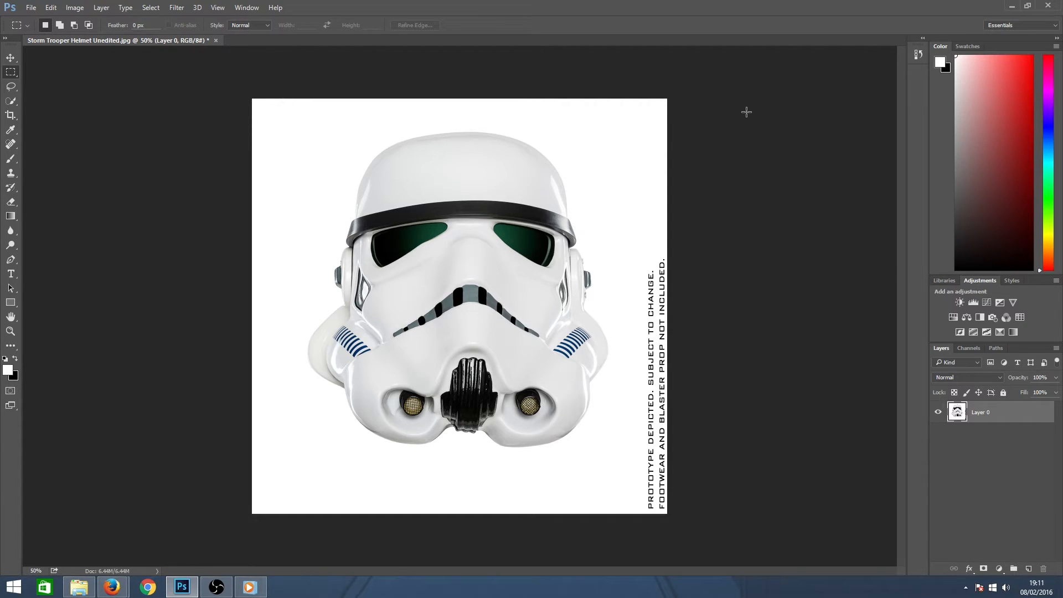
{"action": "mouse_move", "coordinate": [360, 76]}
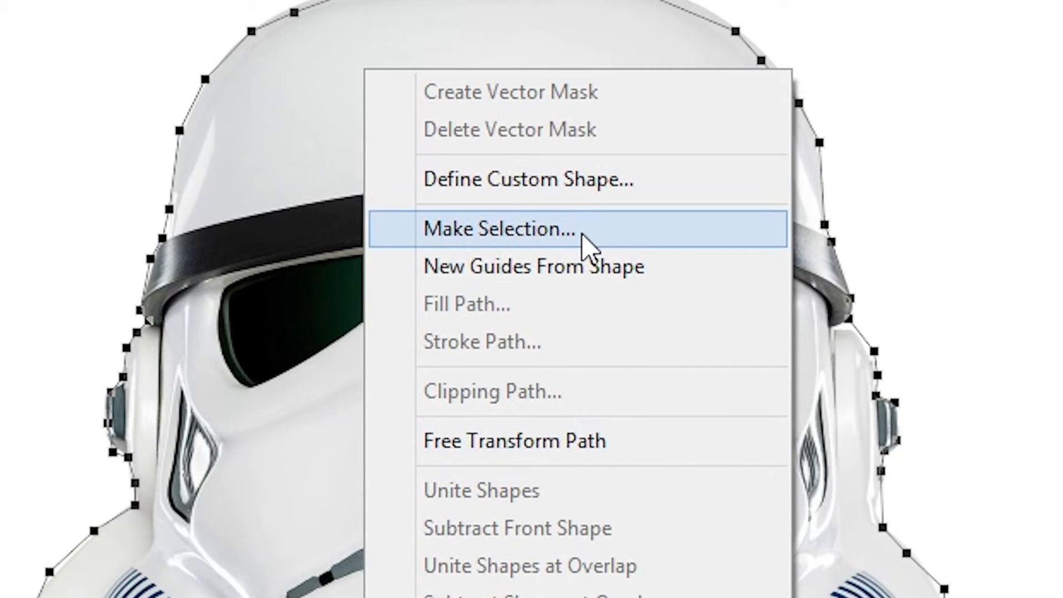
Convert the traced helmet path into a selection with a 1-pixel feather radius
{"action": "left_click", "coordinate": [497, 229]}
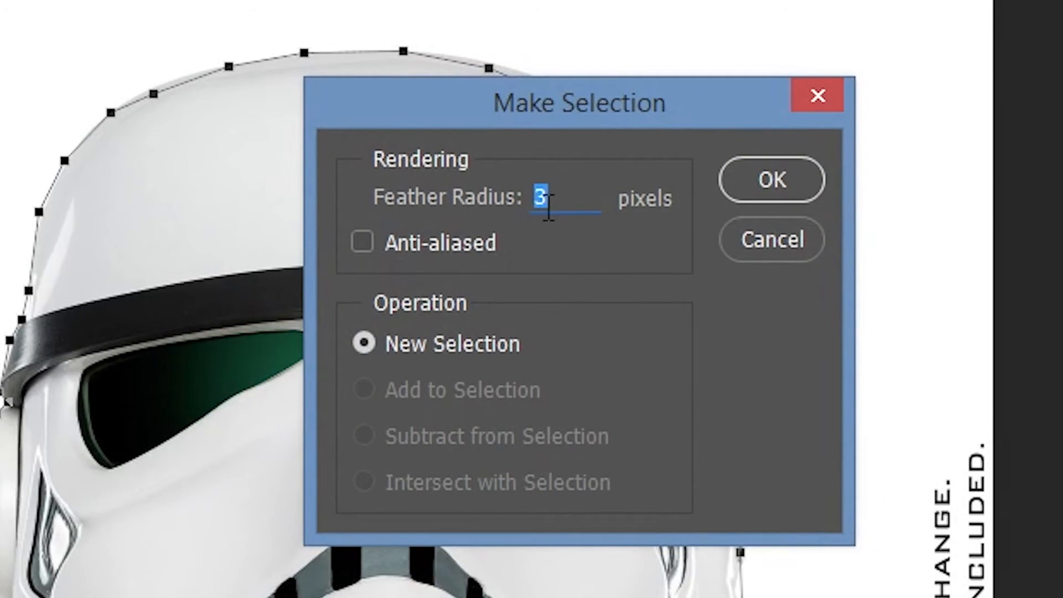
{"action": "mouse_move", "coordinate": [583, 238]}
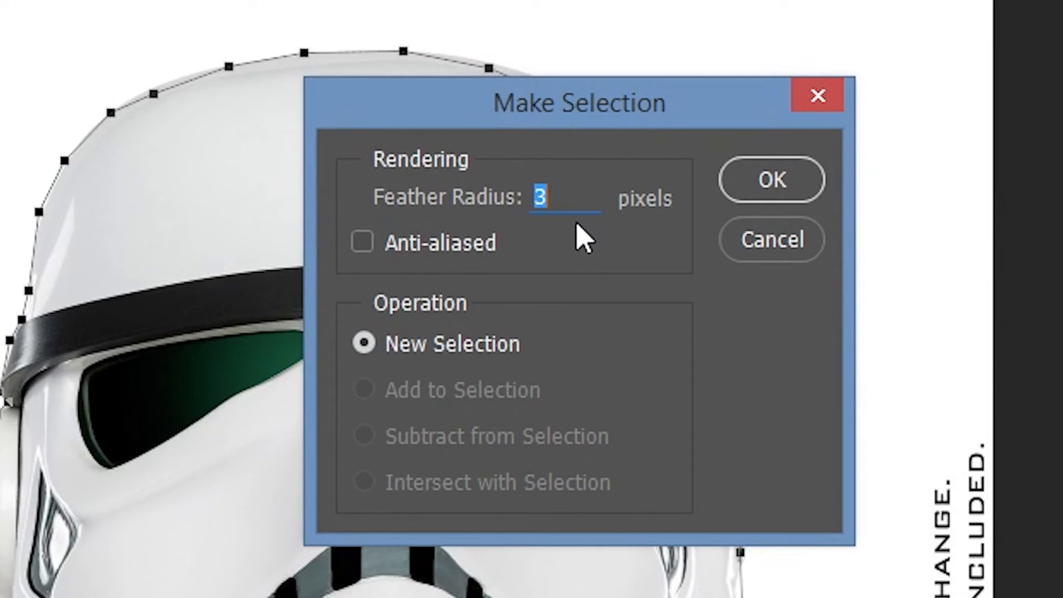
{"action": "type", "text": "1"}
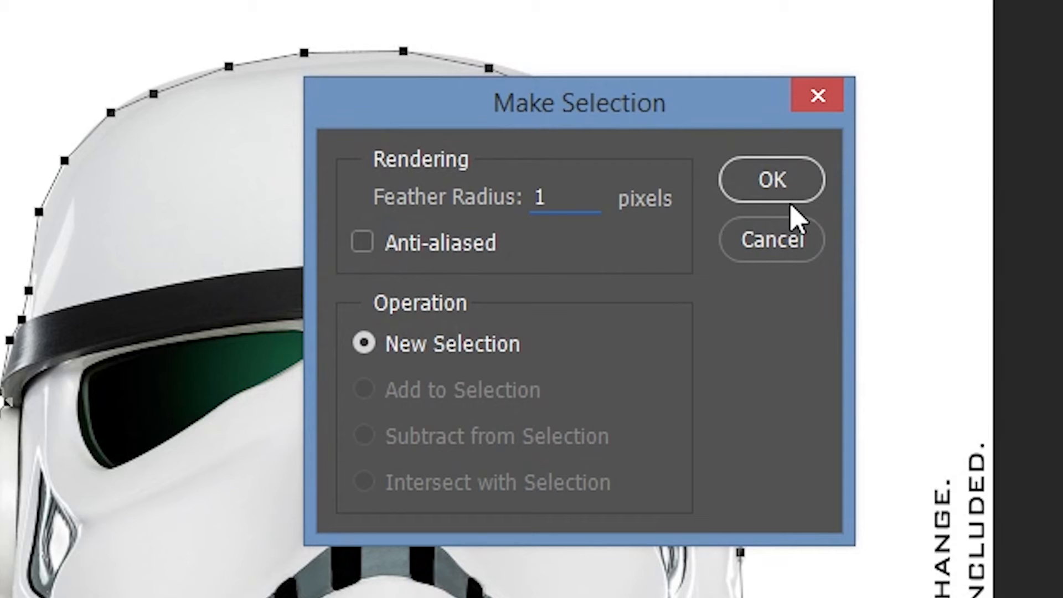
{"action": "left_click", "coordinate": [770, 179]}
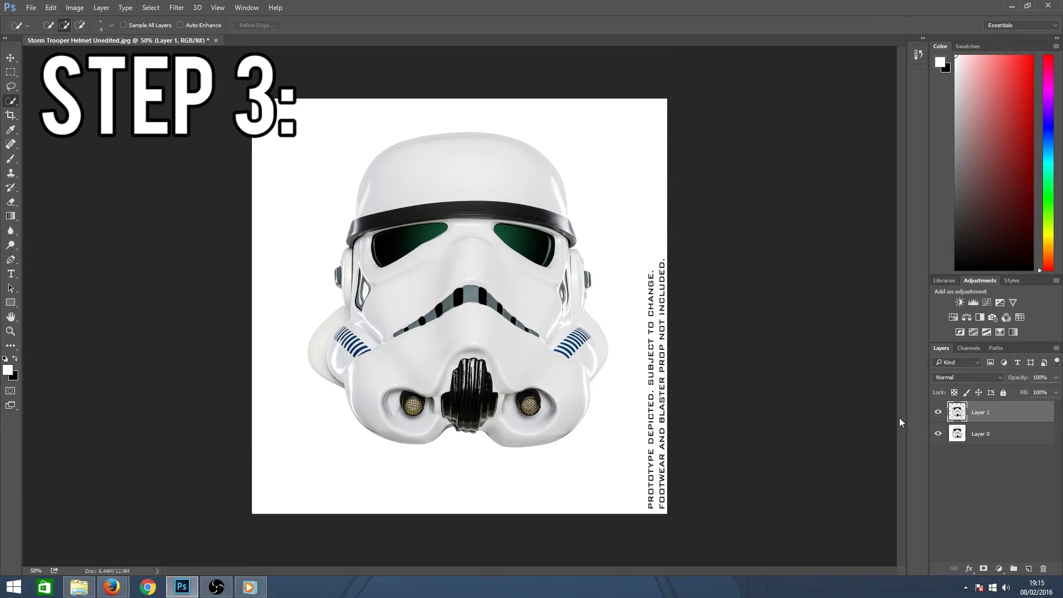
Turn off Layer 0's visibility so the helmet shows on transparency
{"action": "left_click", "coordinate": [939, 434]}
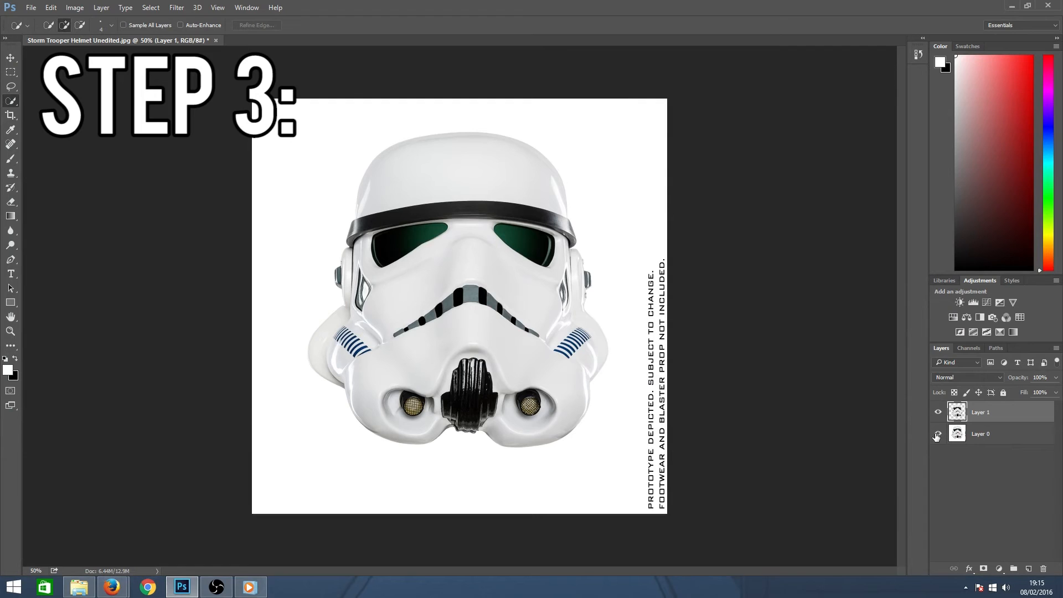
{"action": "left_click", "coordinate": [939, 436]}
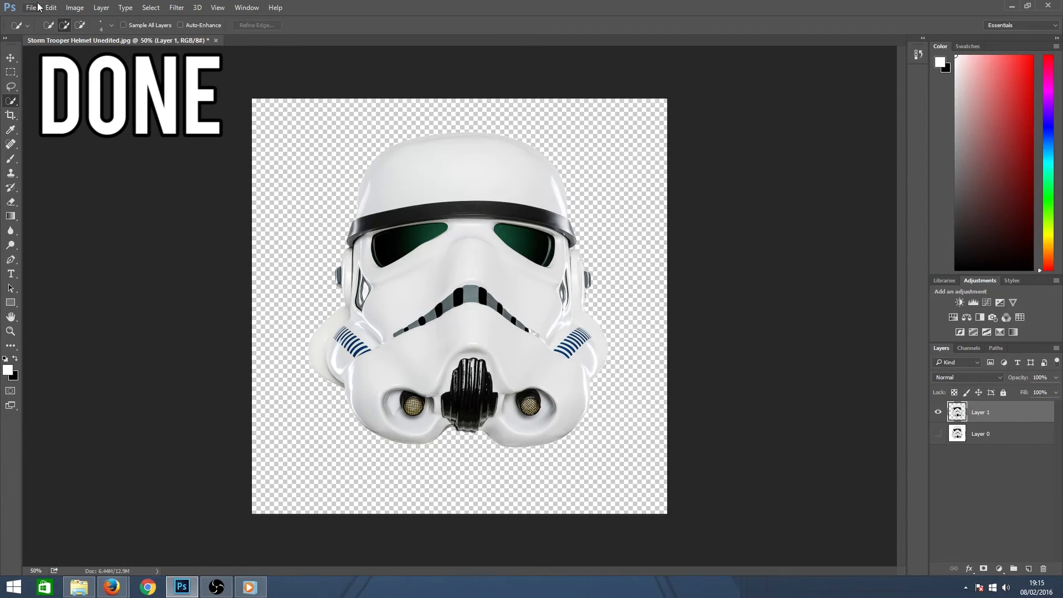
{"action": "left_click", "coordinate": [30, 7]}
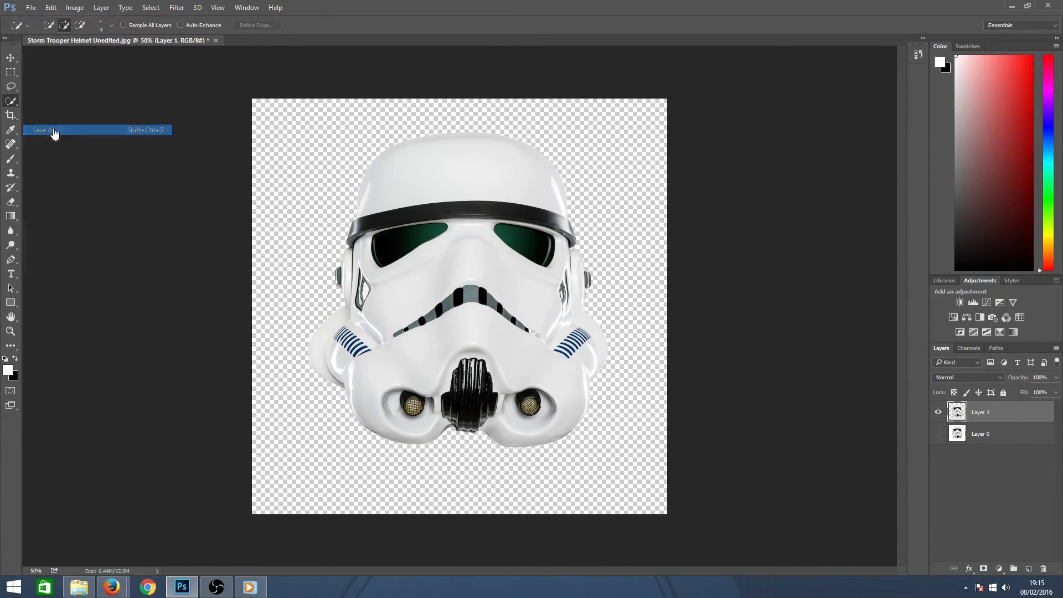